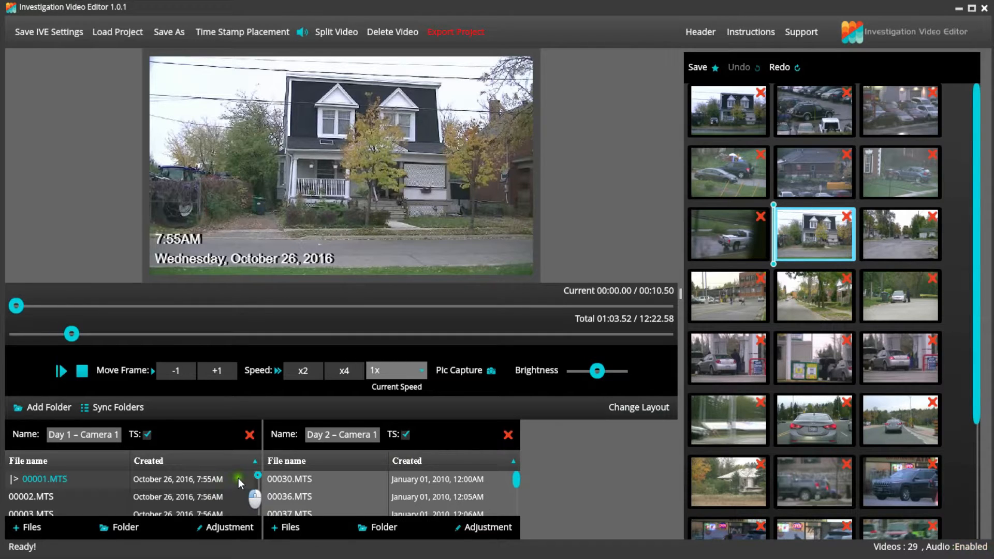
Step: Bring up timestamp adjustment for Day 1 – Camera 1, showing 00001.MTS at October 26, 2016, 7:55:42 AM
click(230, 527)
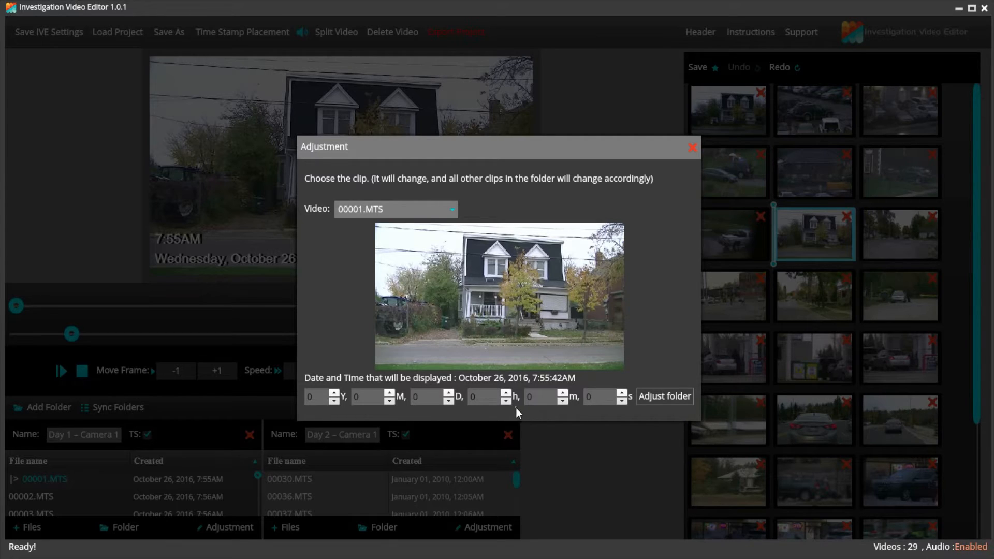
Step: Apply a -1 hour offset so 00001.MTS starts at 6:55 AM, then load Day 2's 00030.MTS
click(692, 147)
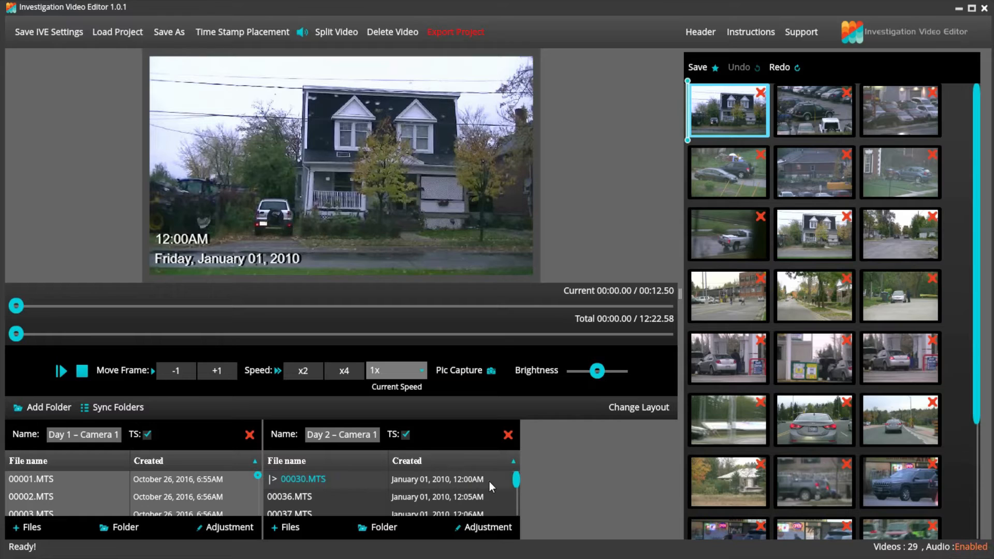
Step: Bring up timestamp adjustment for Day 2 – Camera 1 and enter its date and time offset
click(486, 527)
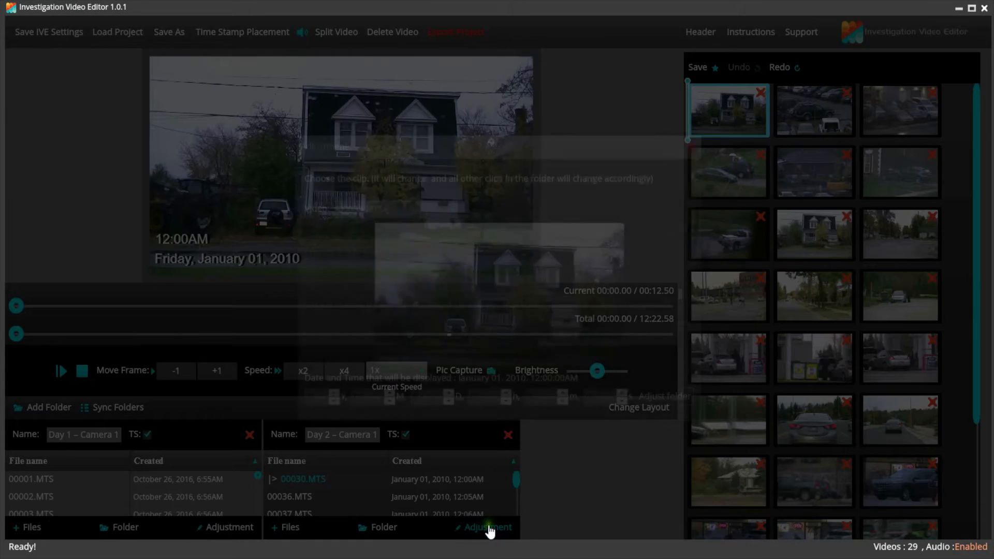
click(486, 527)
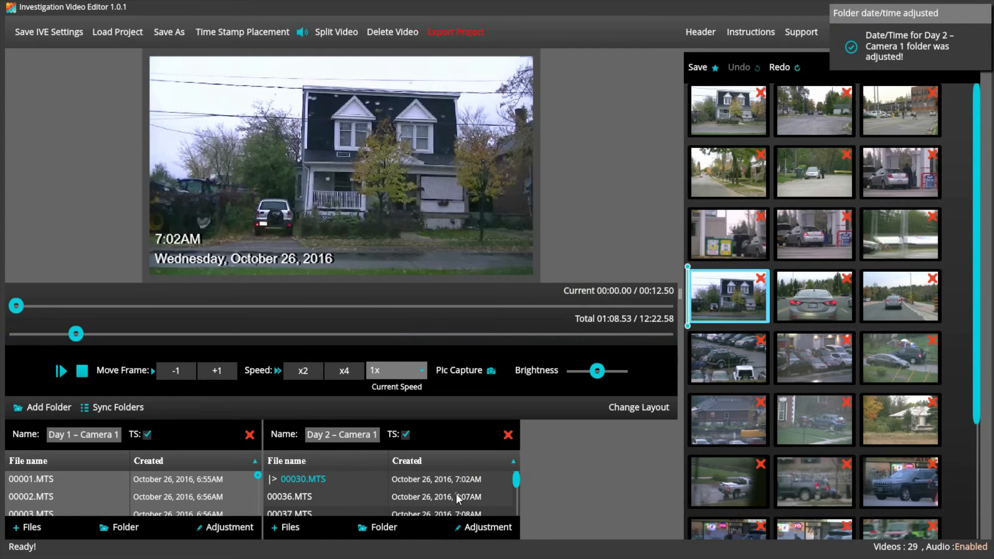
Step: Reopen Day 2 adjustment to confirm 00030.MTS now reads October 26, 2016, 7:02:00 AM
click(487, 527)
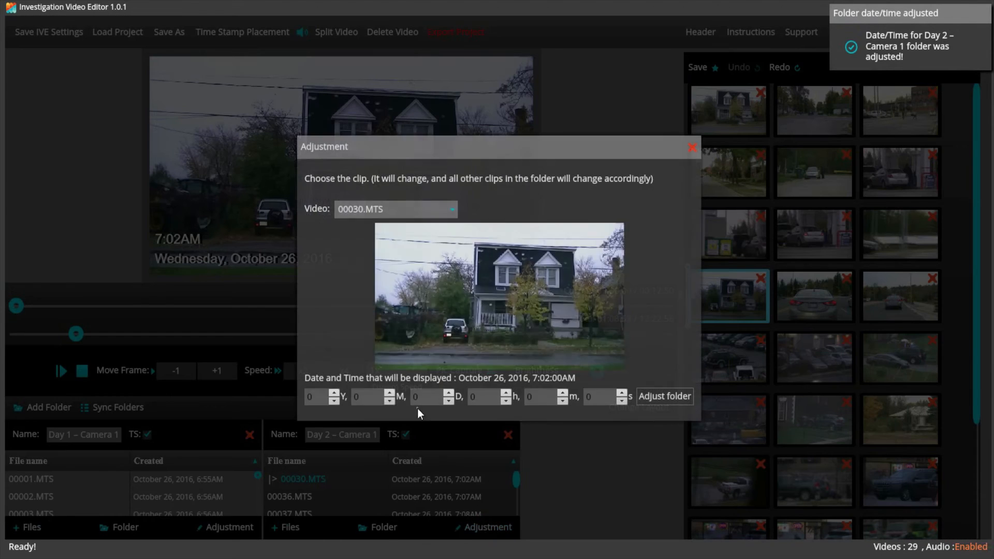